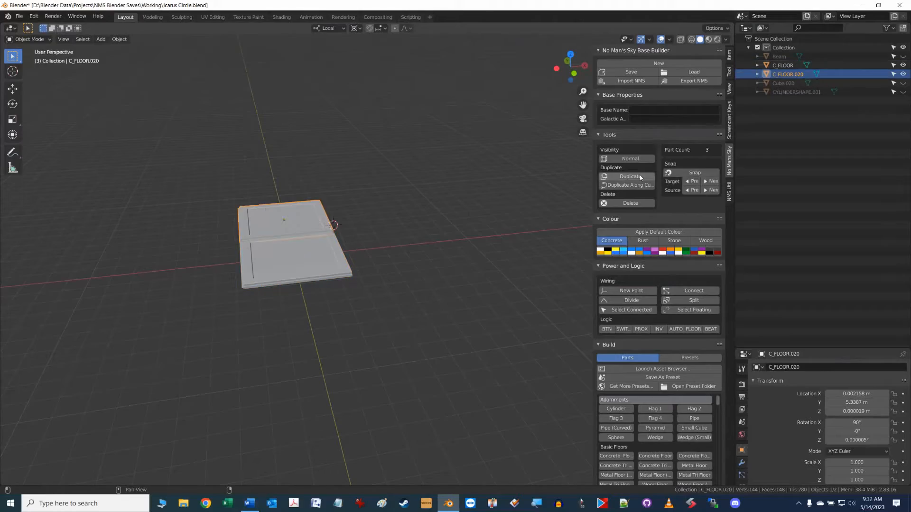
Duplicate the floor plate three times from the Base Builder Tools panel to widen the grid
left_click(630, 176)
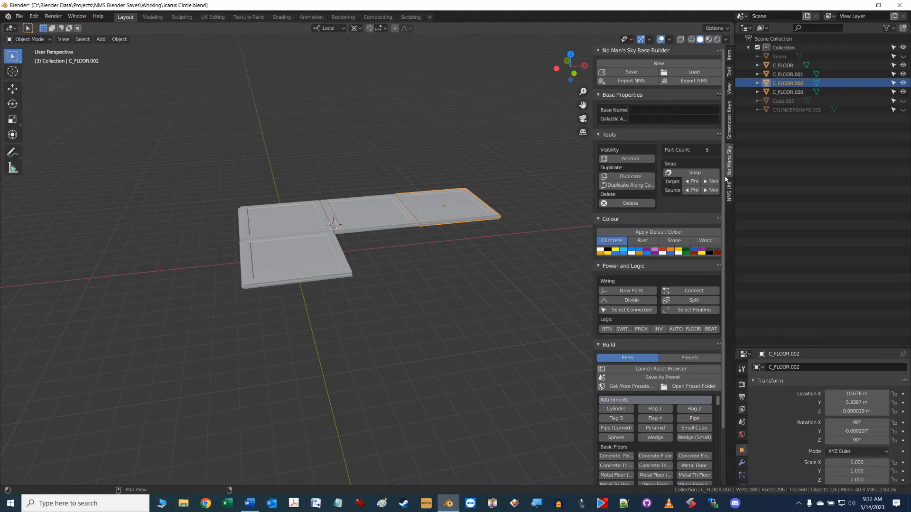
left_click(630, 176)
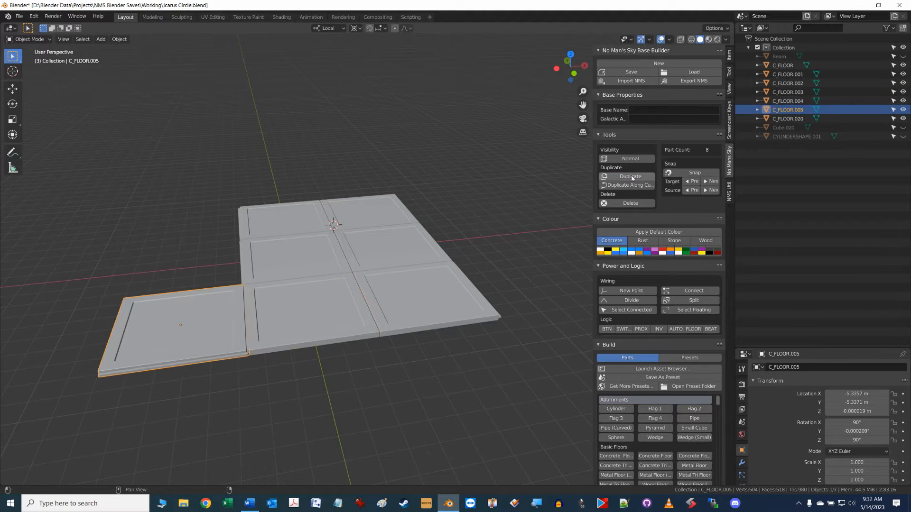
left_click(630, 177)
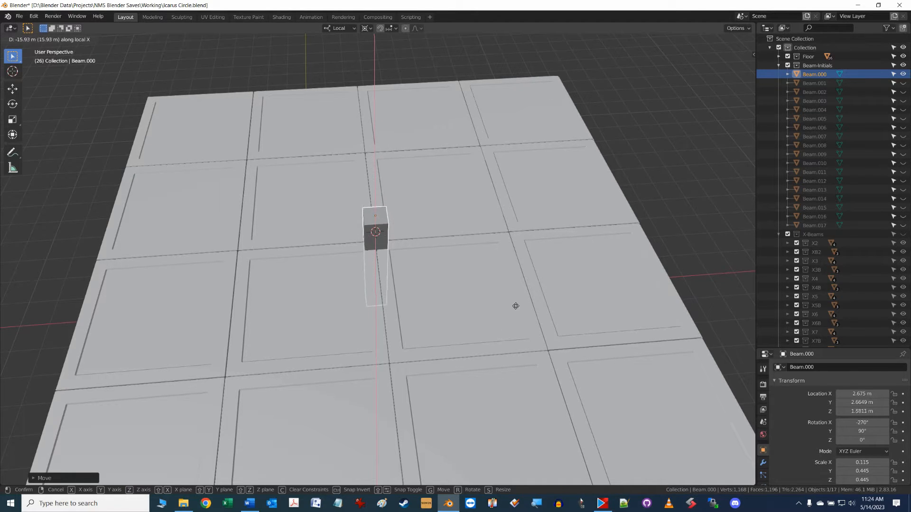
mouse_move(513, 382)
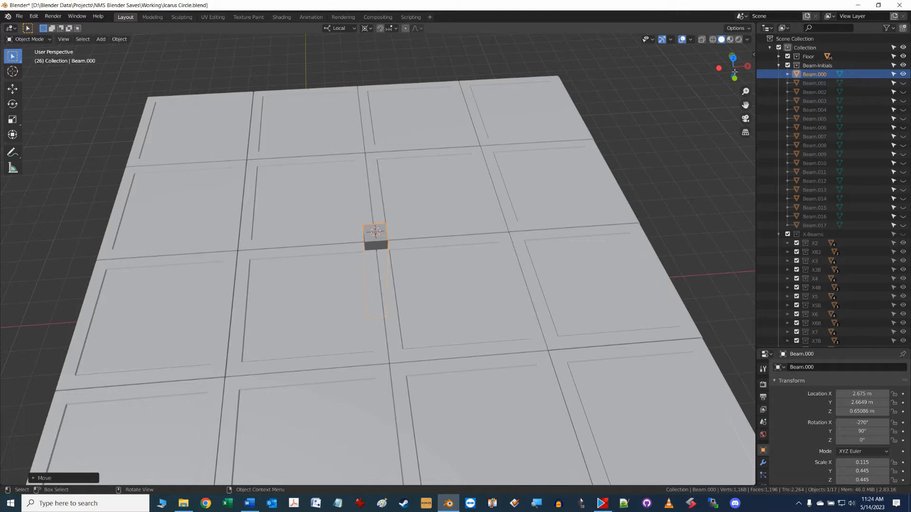
mouse_move(903, 83)
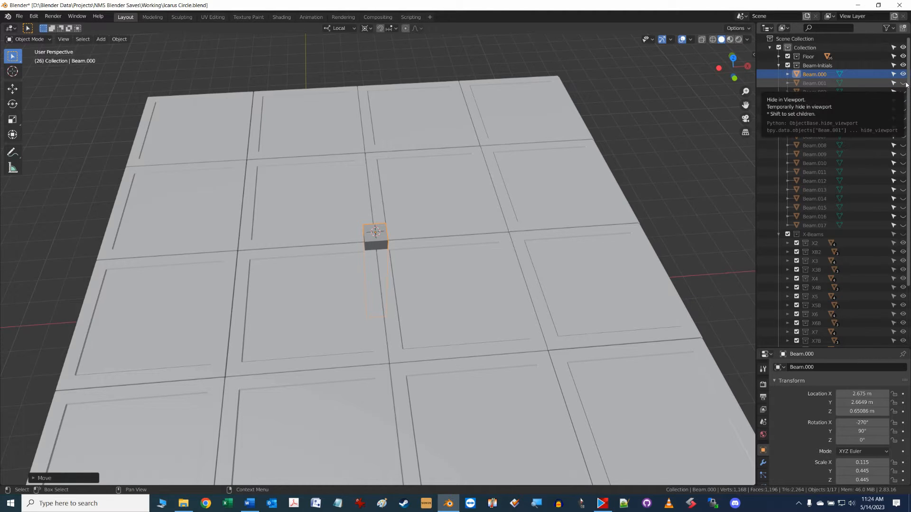
Reveal the next two beam pieces, select Beam.002 and move it onto the floor
left_click(815, 84)
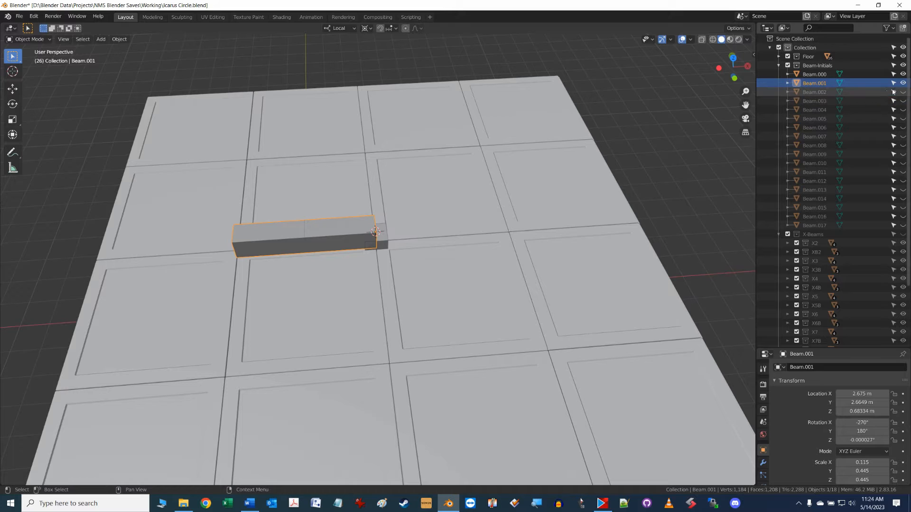
left_click(903, 92)
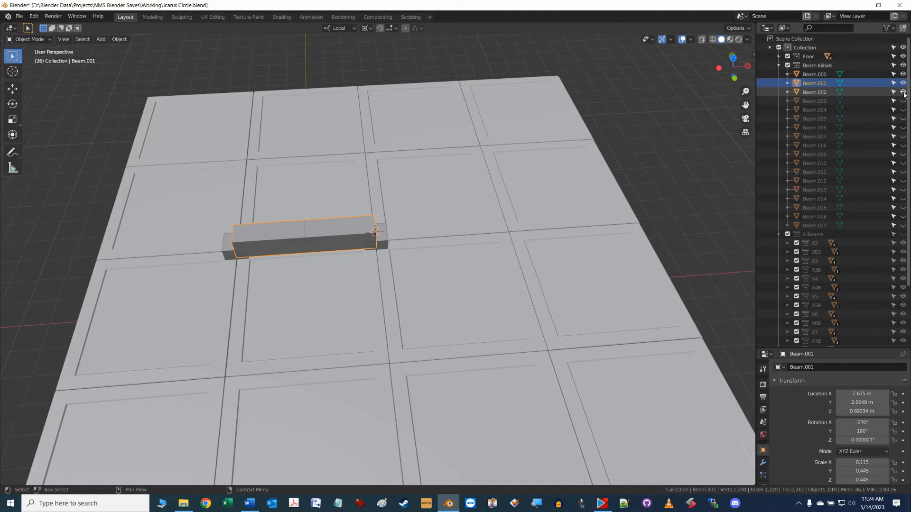
left_click(815, 92)
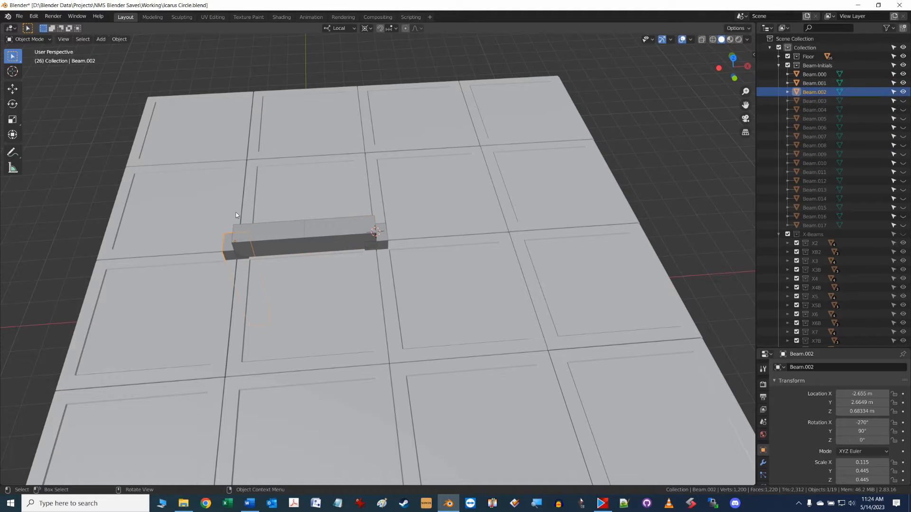
key("g")
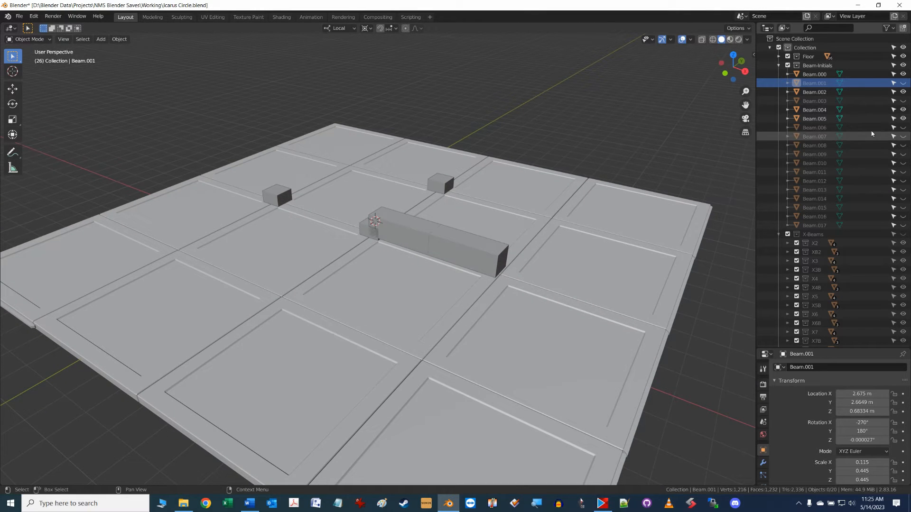
Hide the long beam pieces in the Outliner so only the short stubs remain visible
left_click(902, 127)
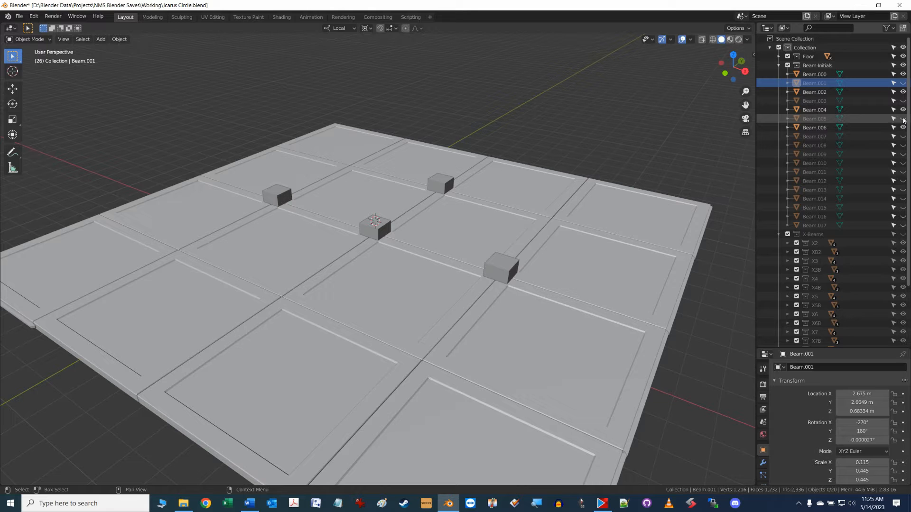
left_click(902, 119)
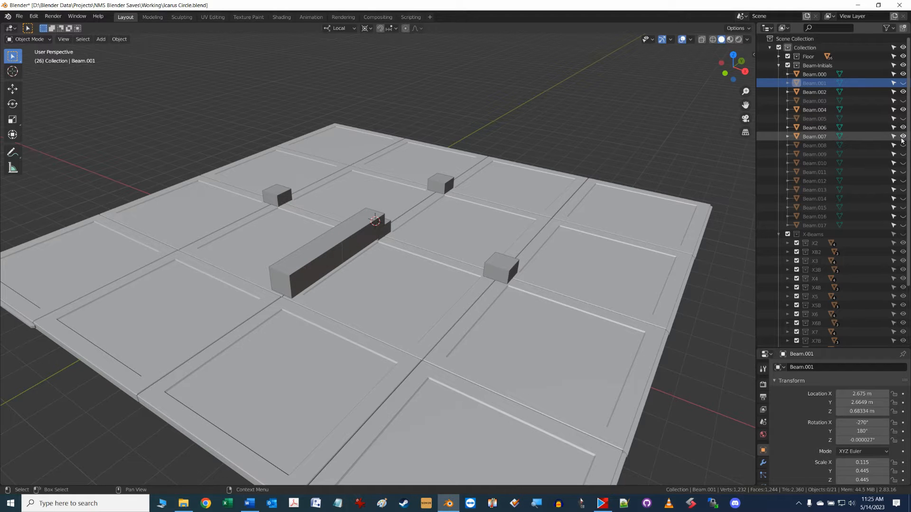
left_click(903, 137)
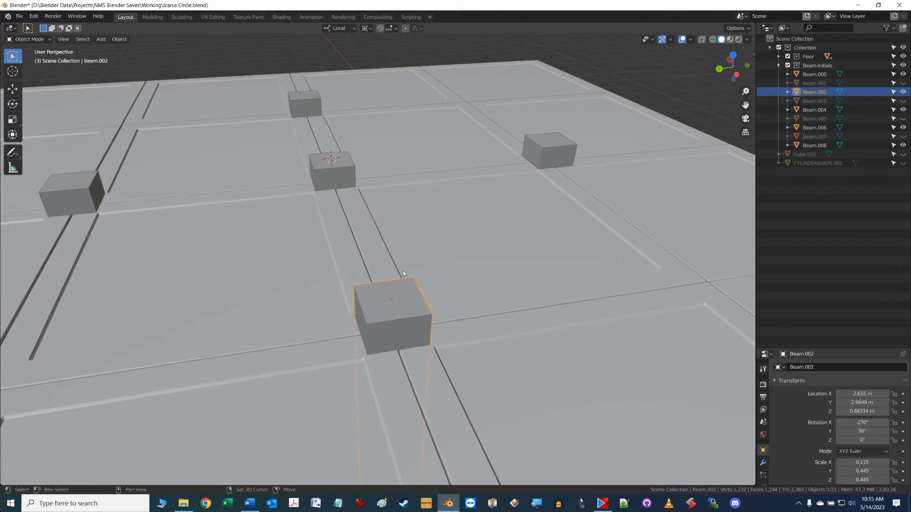
Duplicate the outer Beam.002 block in place, ready to rotate into the arc
key("Shift+D")
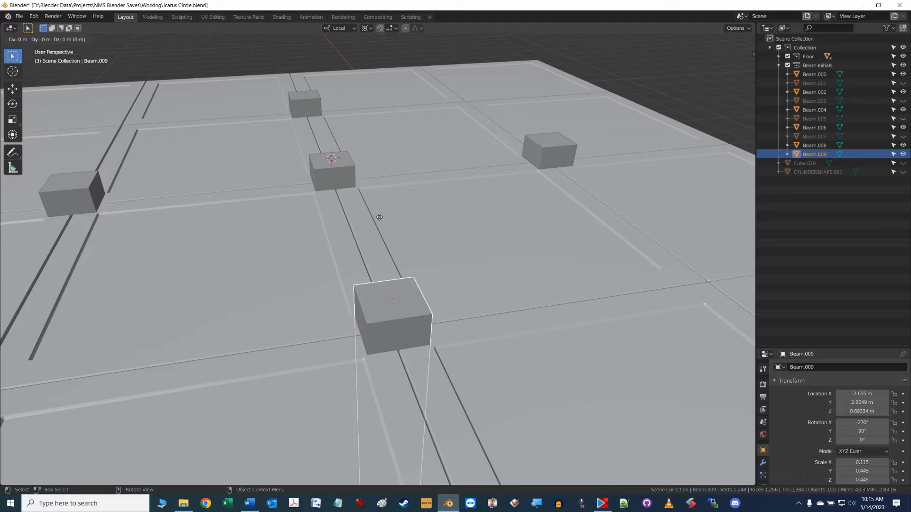
mouse_move(372, 219)
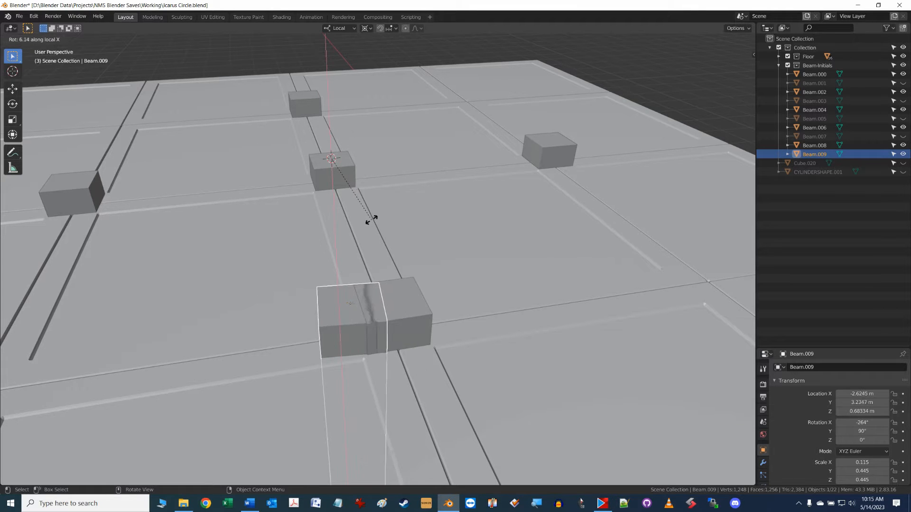
mouse_move(364, 218)
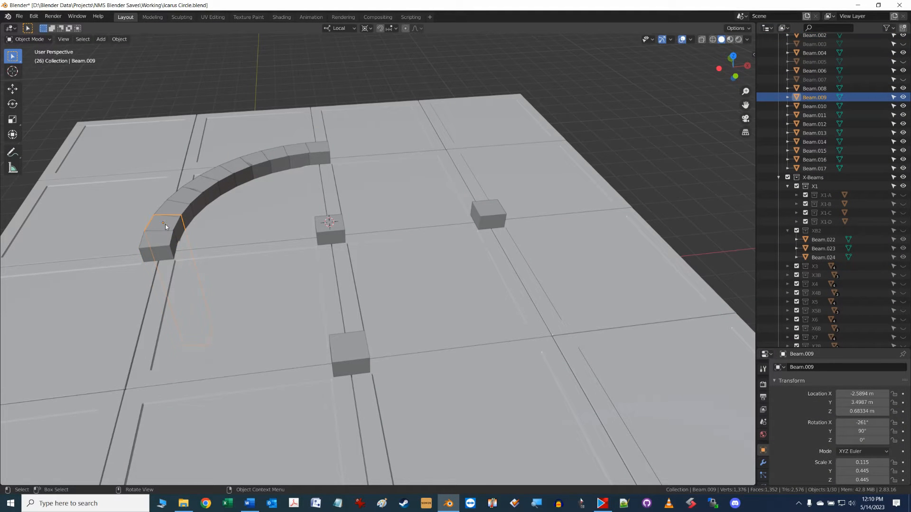
Leave the end block in place and unhide the first cross-beam pieces and beam group
key("g")
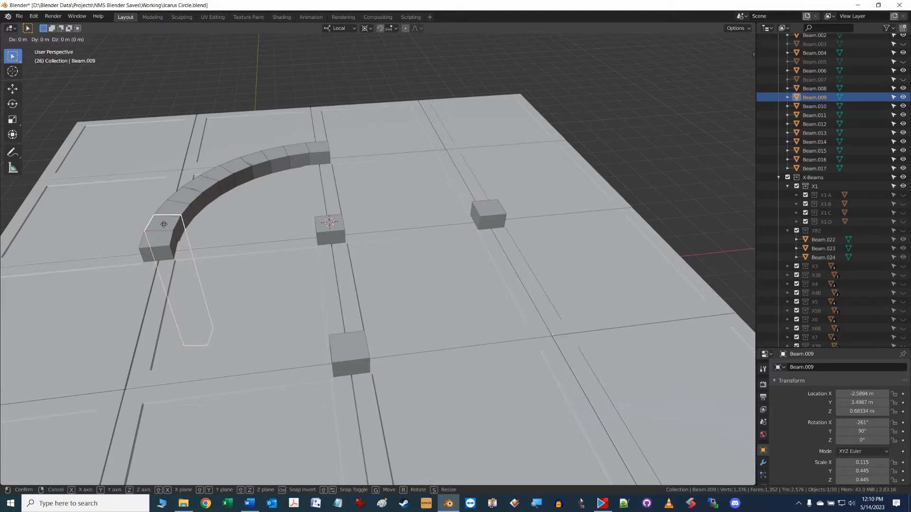
key("Escape")
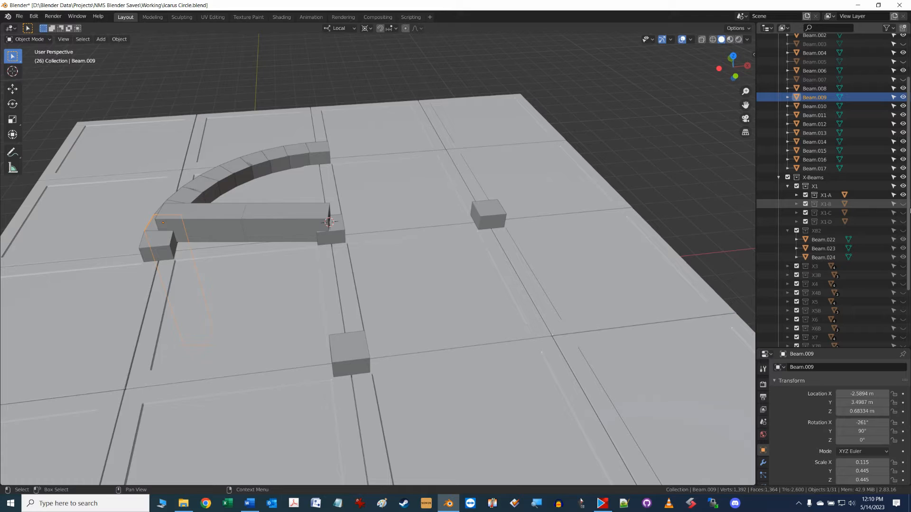
left_click(895, 213)
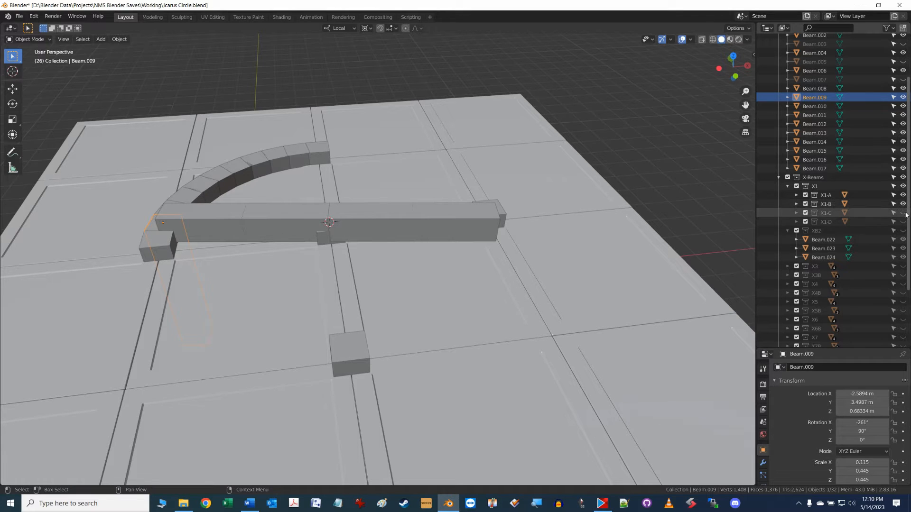
left_click(902, 213)
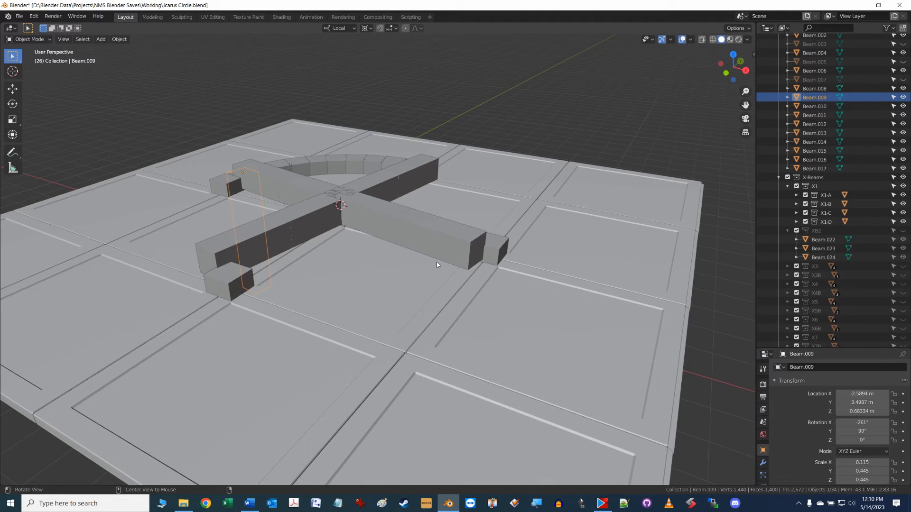
left_click(903, 231)
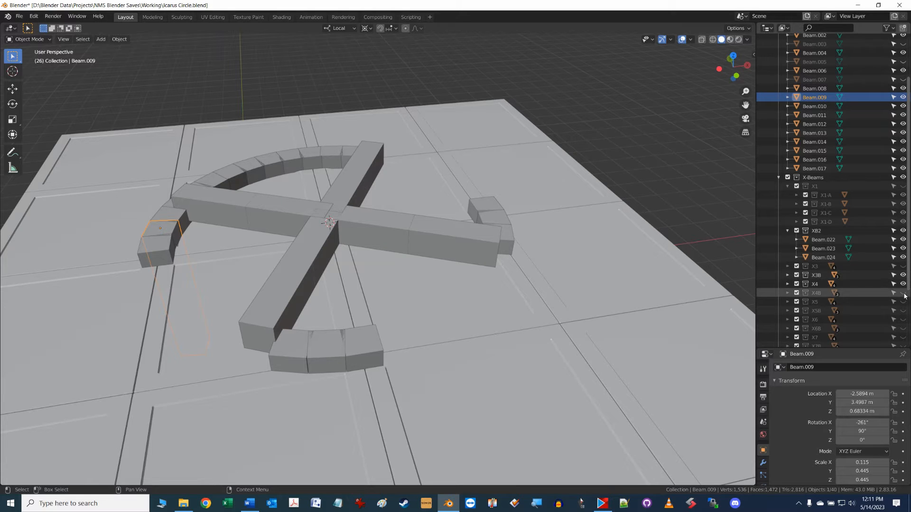
Unhide the remaining X-beam groups (X9 and following) so the arcs close into a full ring
left_click(902, 293)
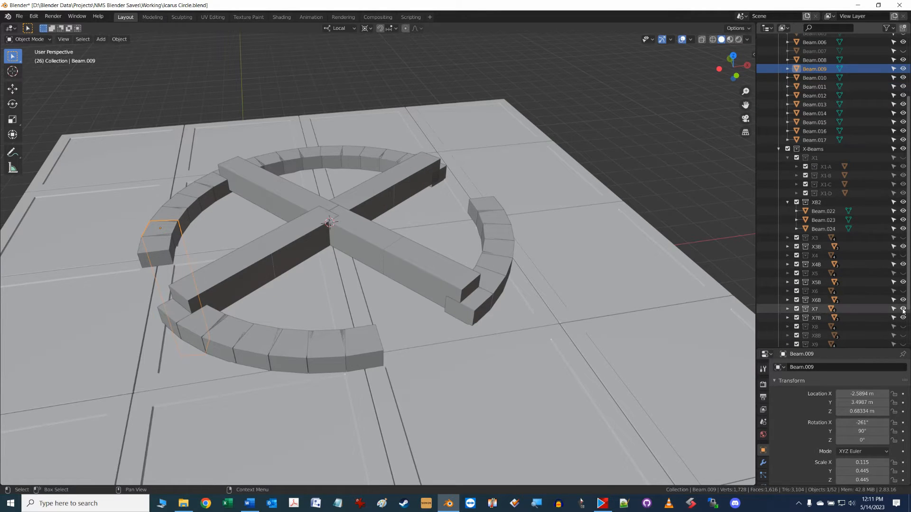
left_click(902, 336)
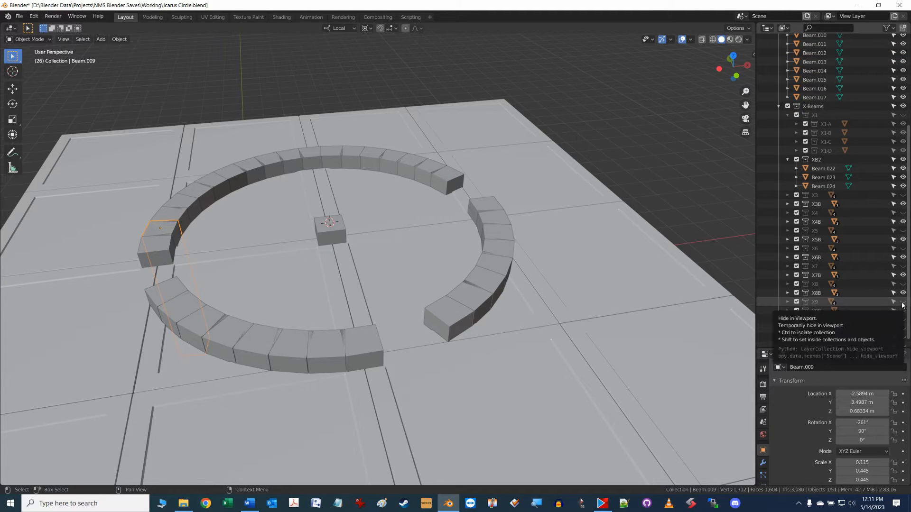
left_click(903, 302)
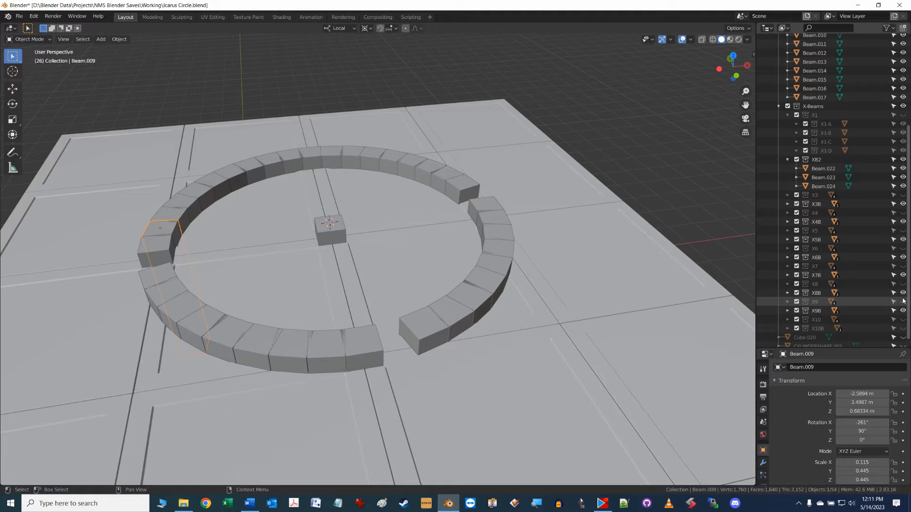
left_click(902, 320)
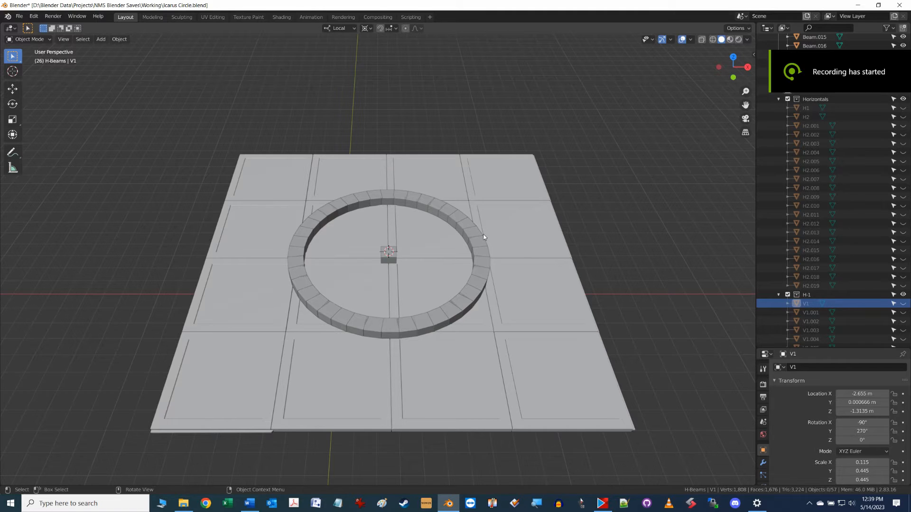
mouse_move(604, 243)
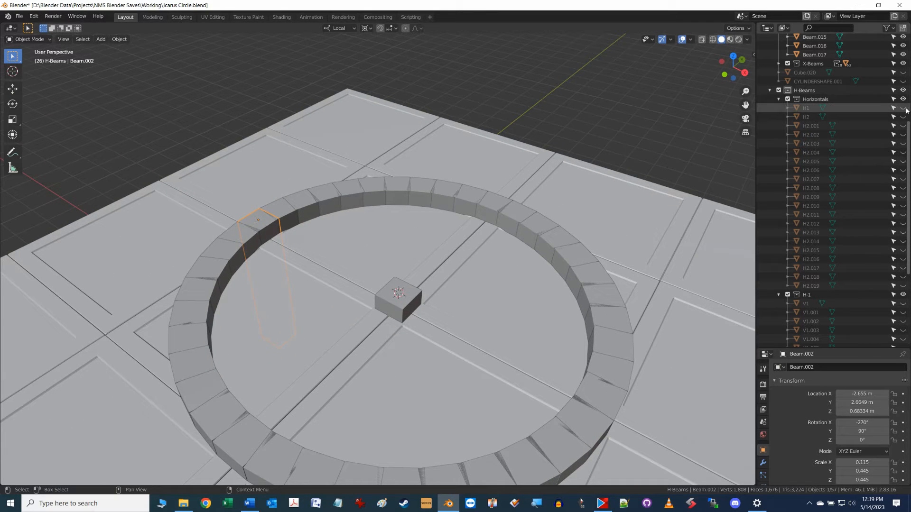
Unhide H1, H2 and the next H2 copy under Horizontals, selecting the ring blocks they meet
left_click(902, 109)
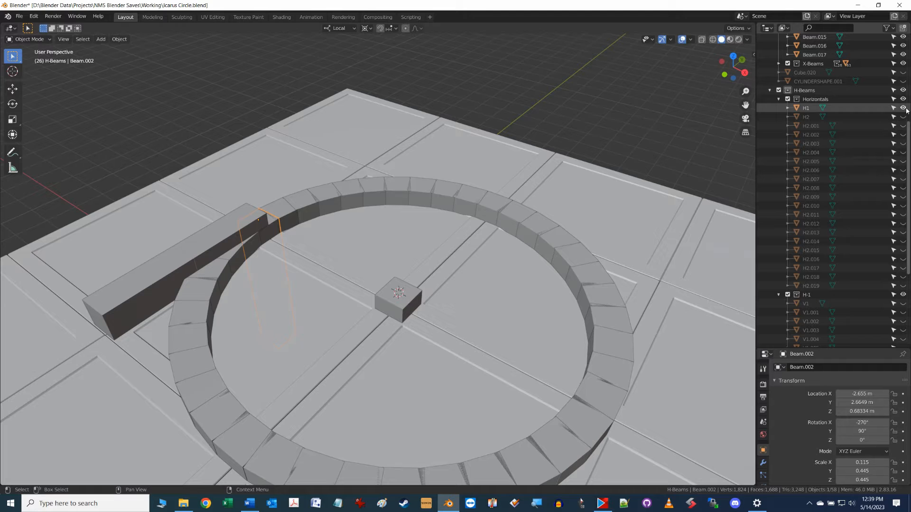
left_click(285, 209)
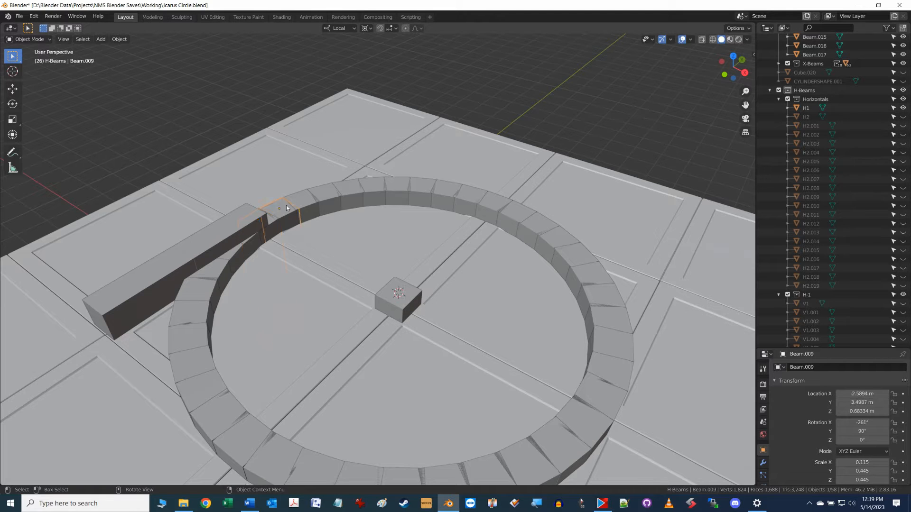
left_click(903, 117)
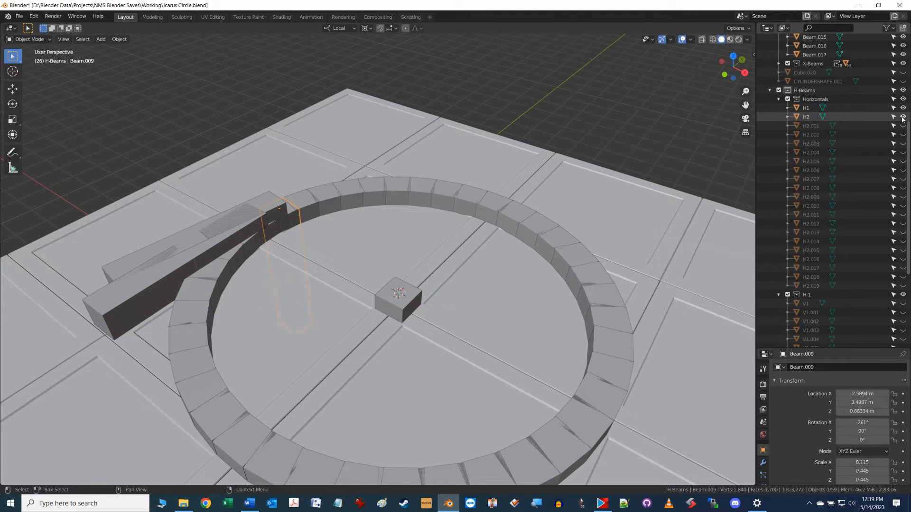
left_click(811, 126)
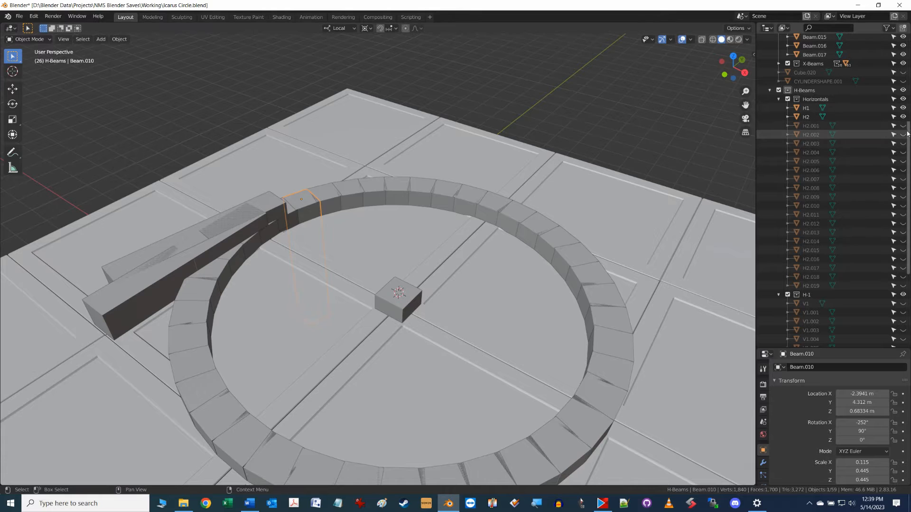
left_click(902, 134)
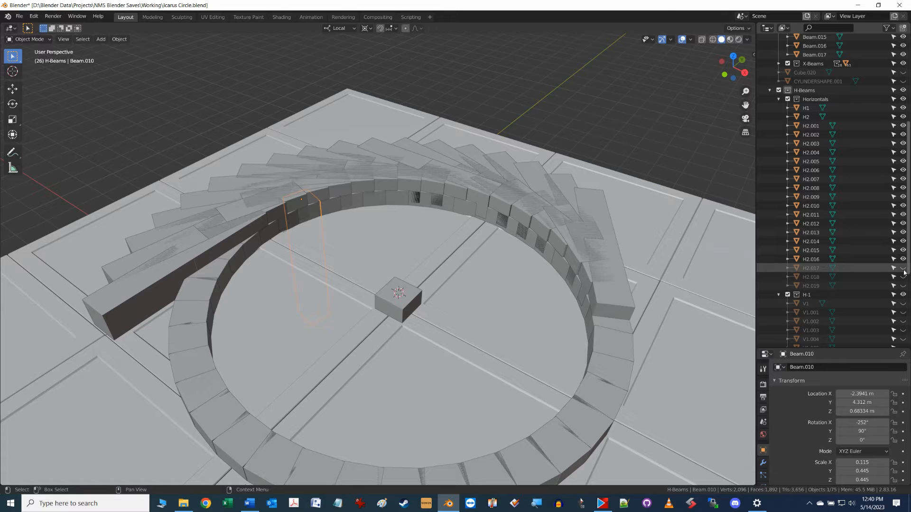
Show H2.017, then hide the fanned H2 horizontal beams one after another around the ring
left_click(903, 268)
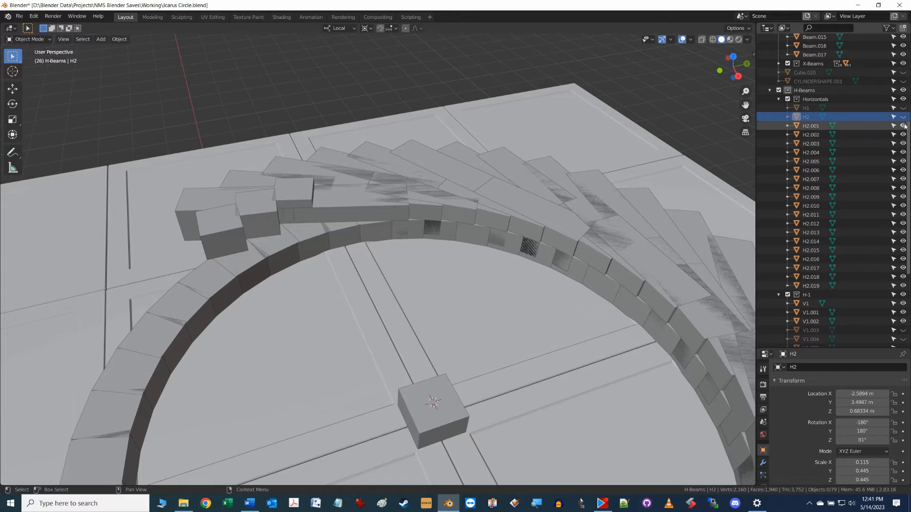
left_click(904, 126)
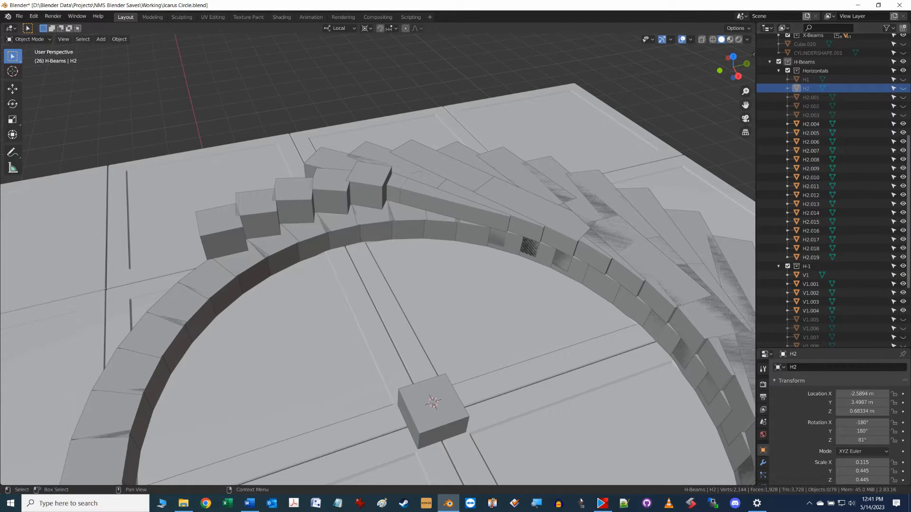
left_click(902, 123)
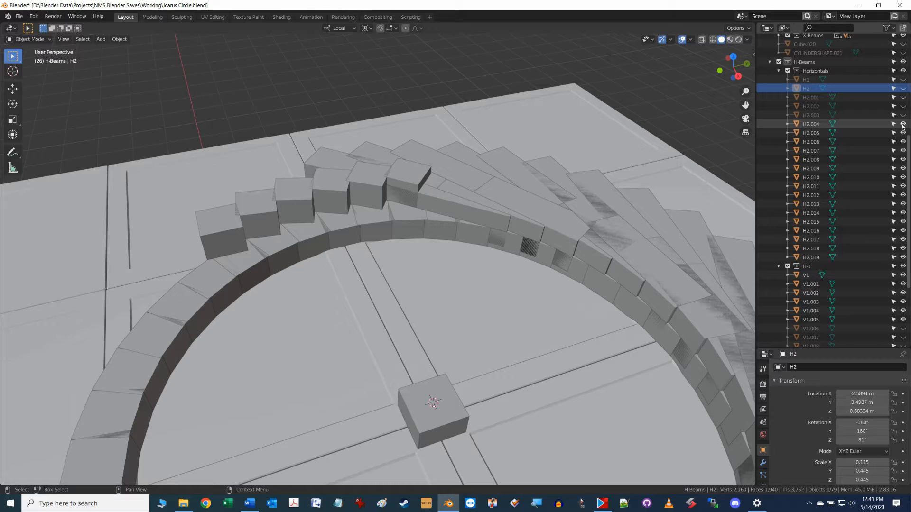
left_click(902, 123)
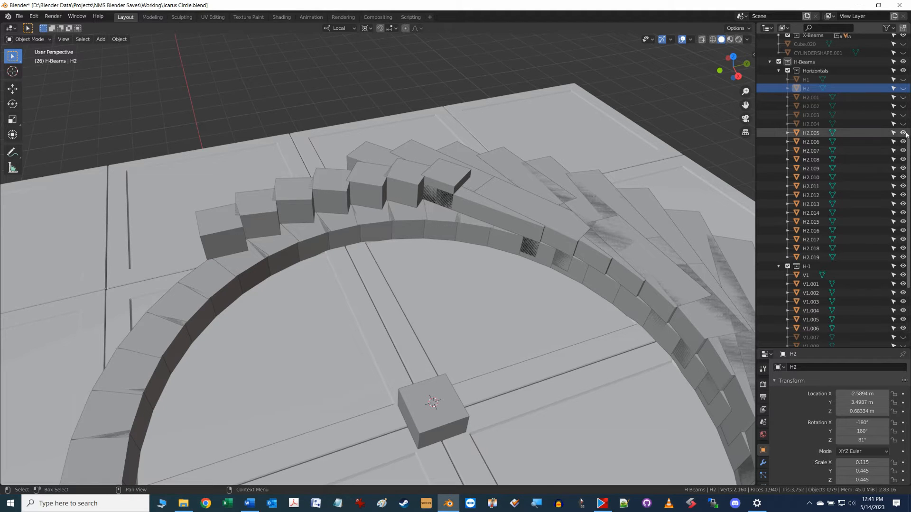
left_click(903, 133)
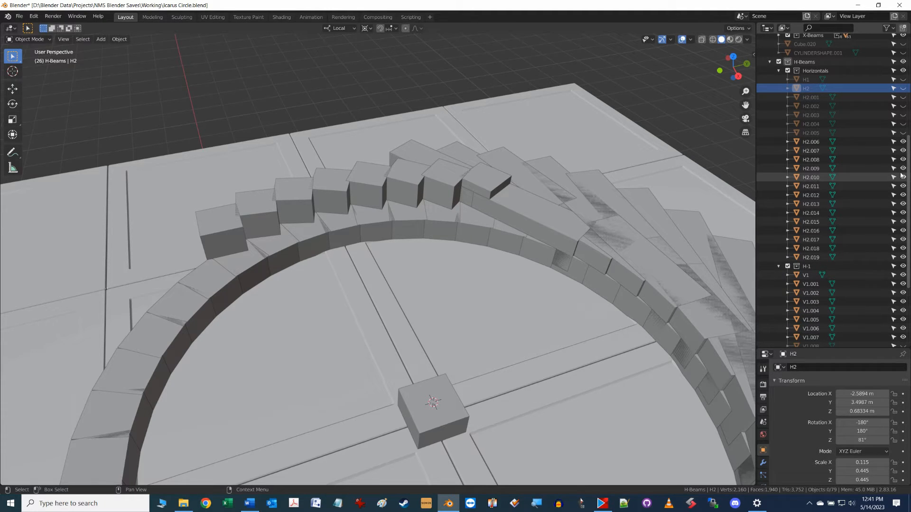
scroll("down", 3)
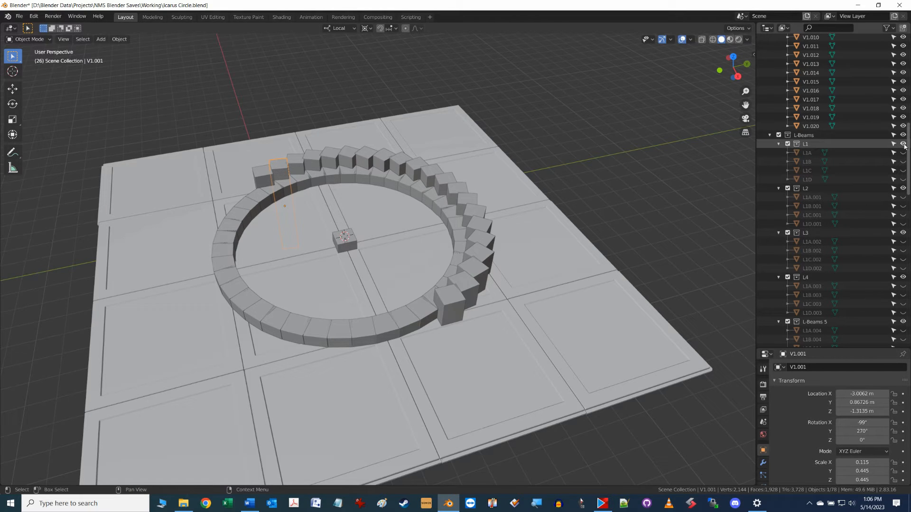
Toggle the L1, L2 and L3 beam collections to reveal their upright pieces in turn
left_click(903, 153)
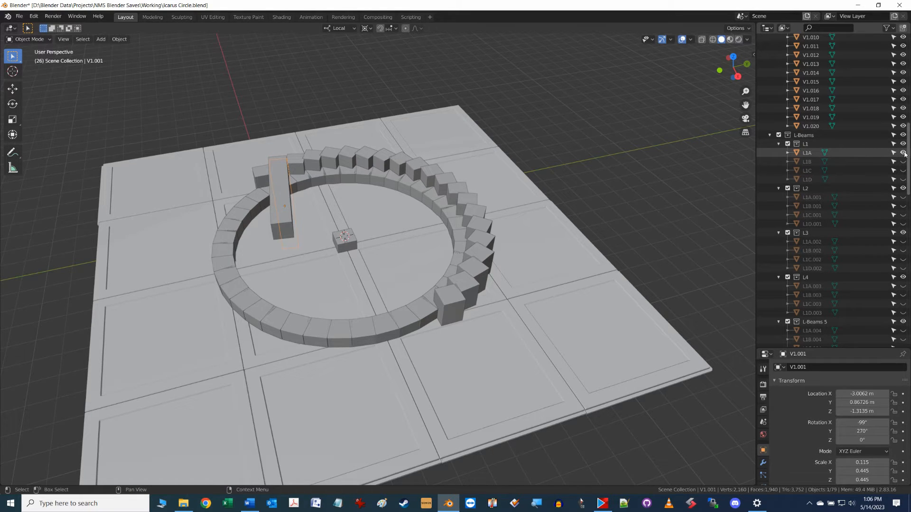
left_click(902, 162)
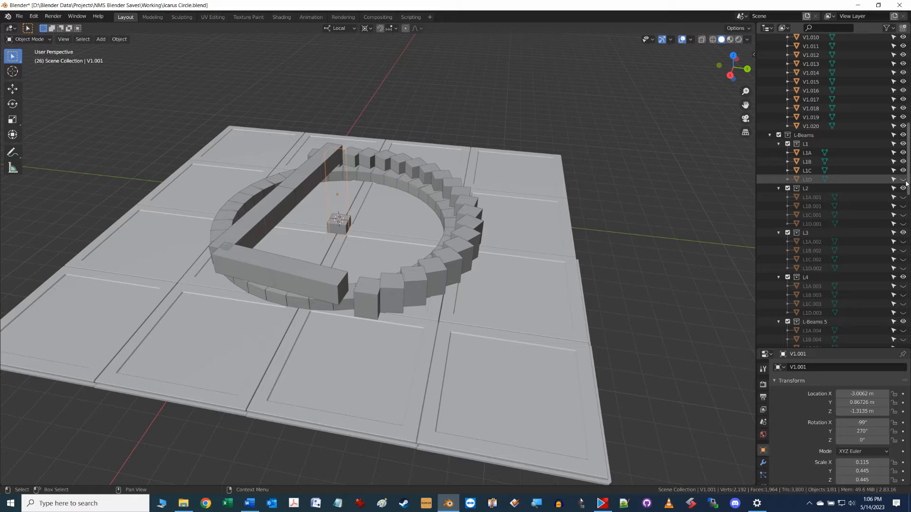
left_click(904, 180)
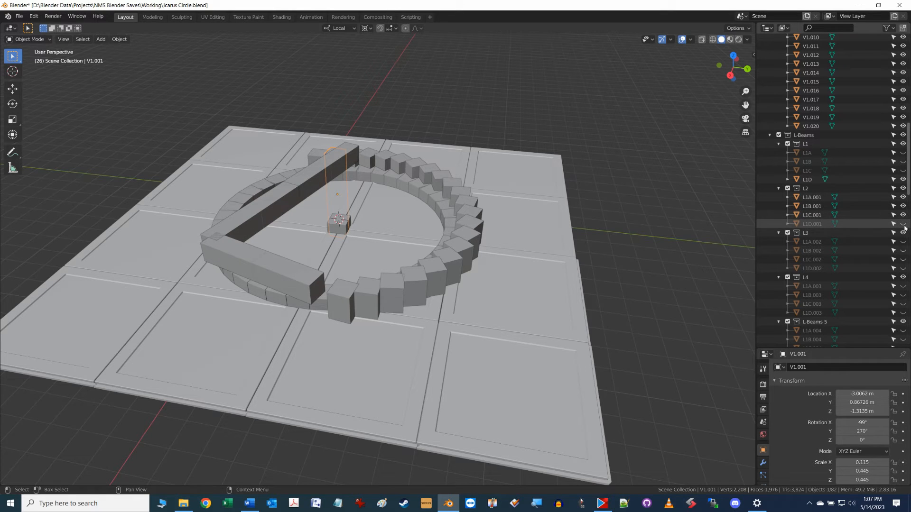
left_click(904, 206)
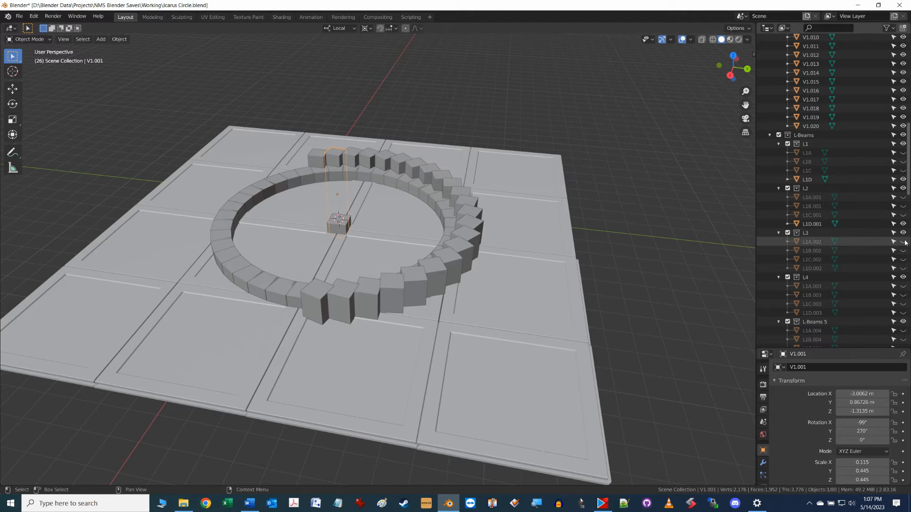
left_click(903, 259)
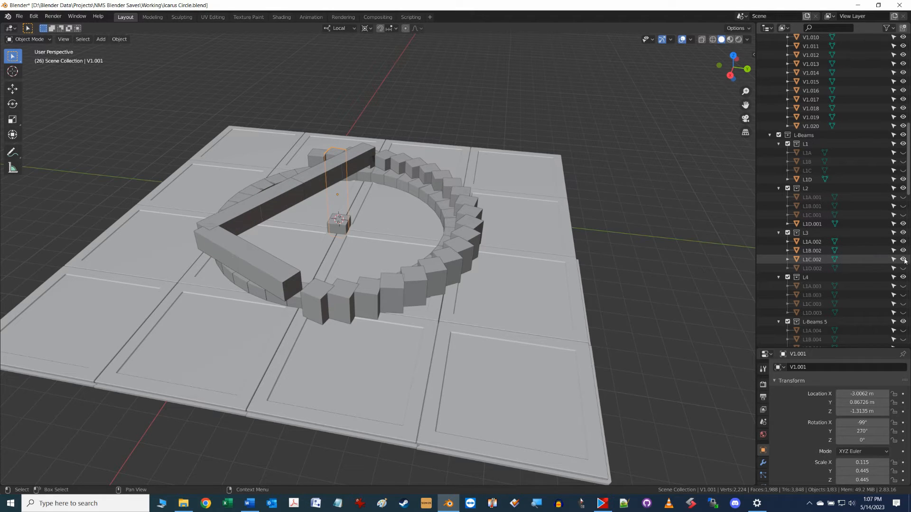
left_click(902, 260)
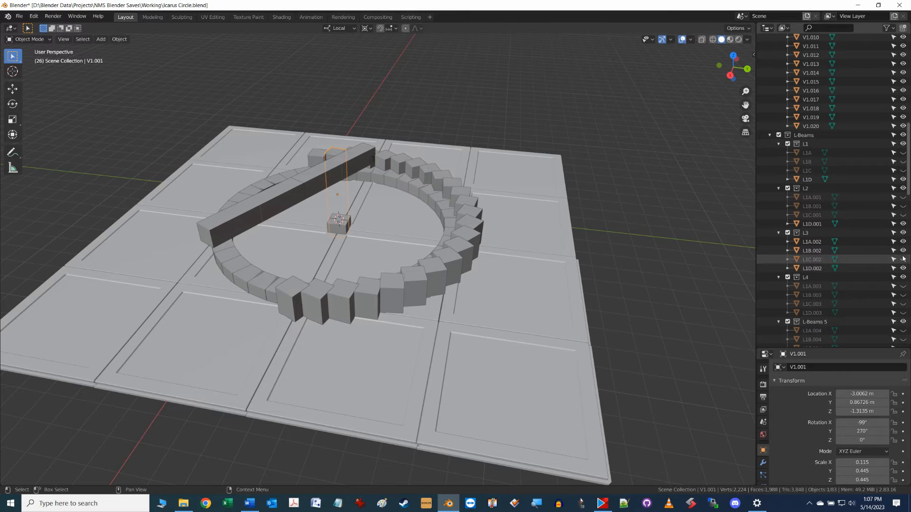
left_click(902, 259)
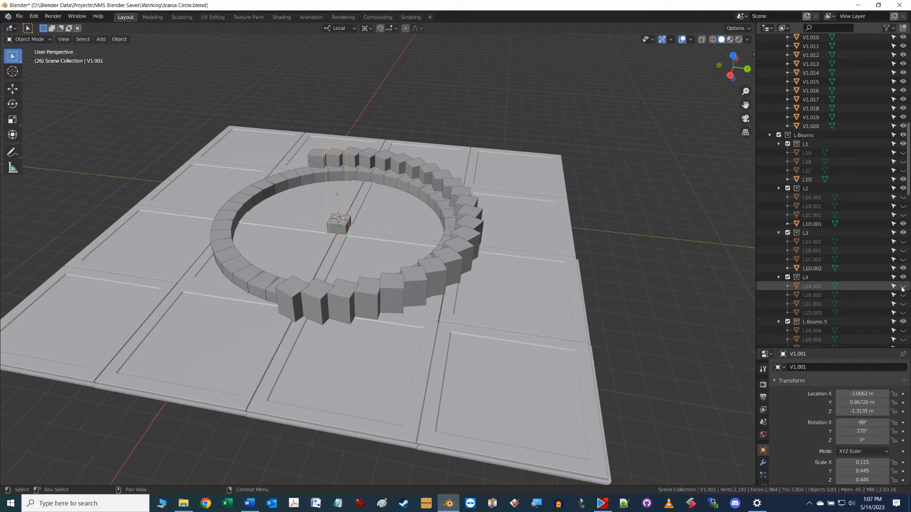
scroll("down", 3)
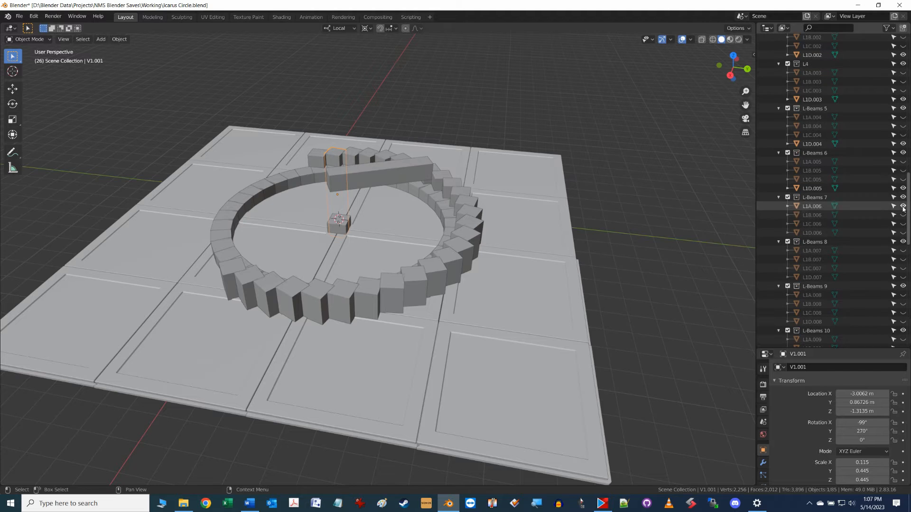
Toggle beam pieces in L-Beams 7, 12 and 14 to complete the staggered second ring
left_click(903, 206)
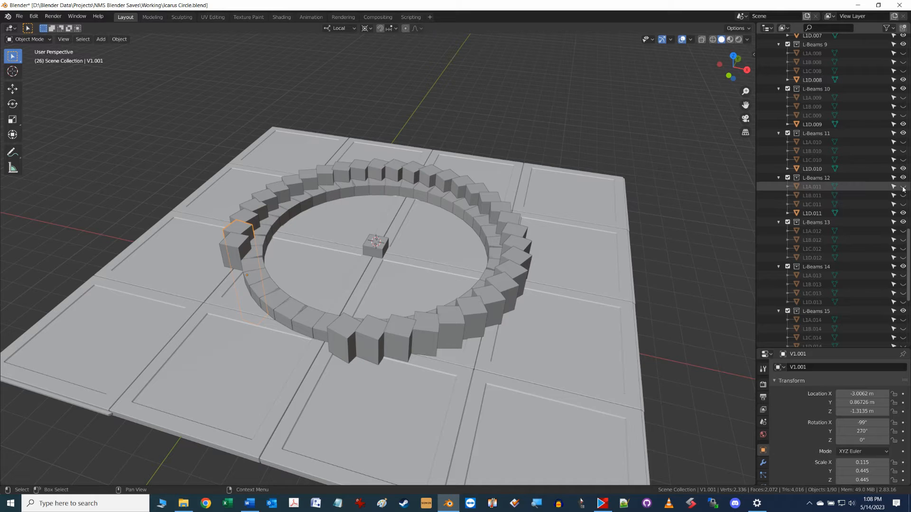
left_click(904, 257)
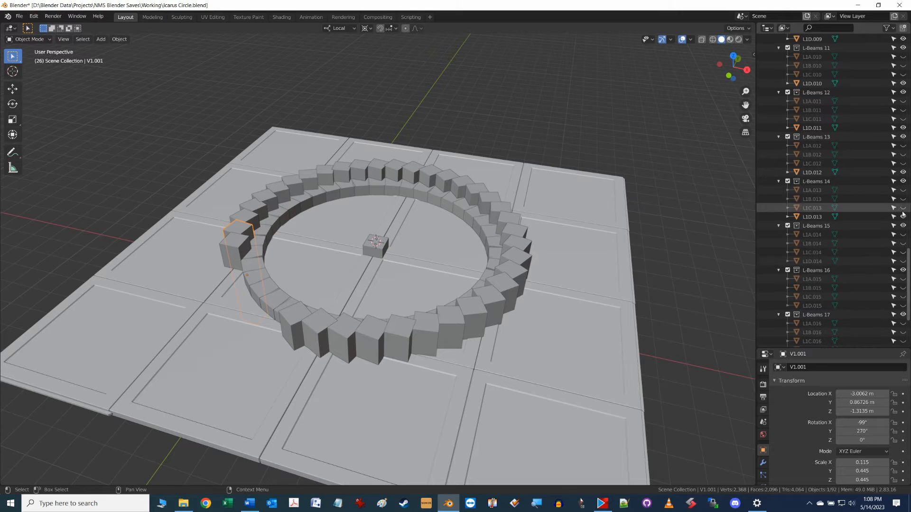
left_click(903, 208)
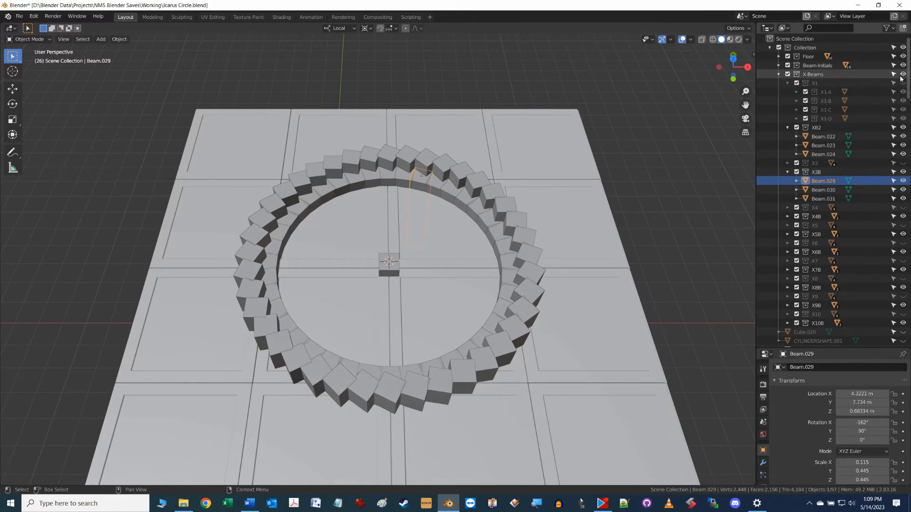
Hide the X-Beams collection and zoom out to view the lone staggered beam ring
left_click(902, 74)
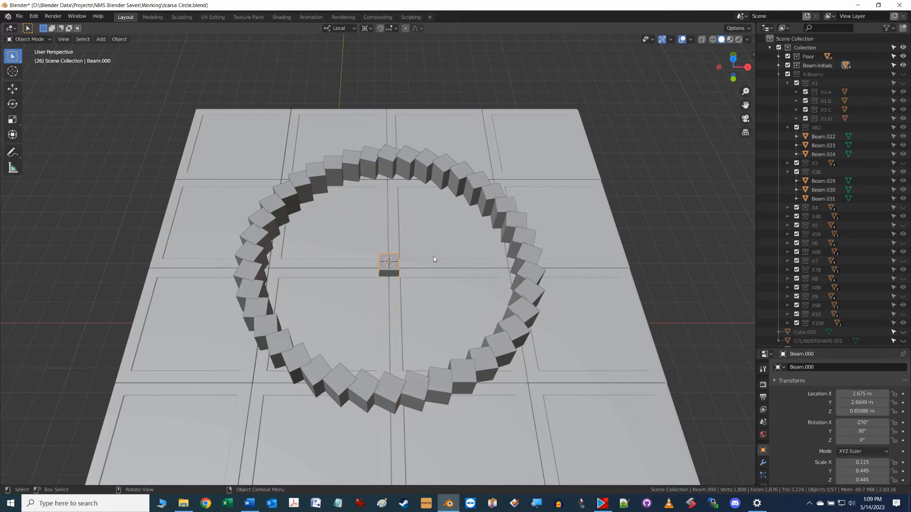
scroll("down", 3)
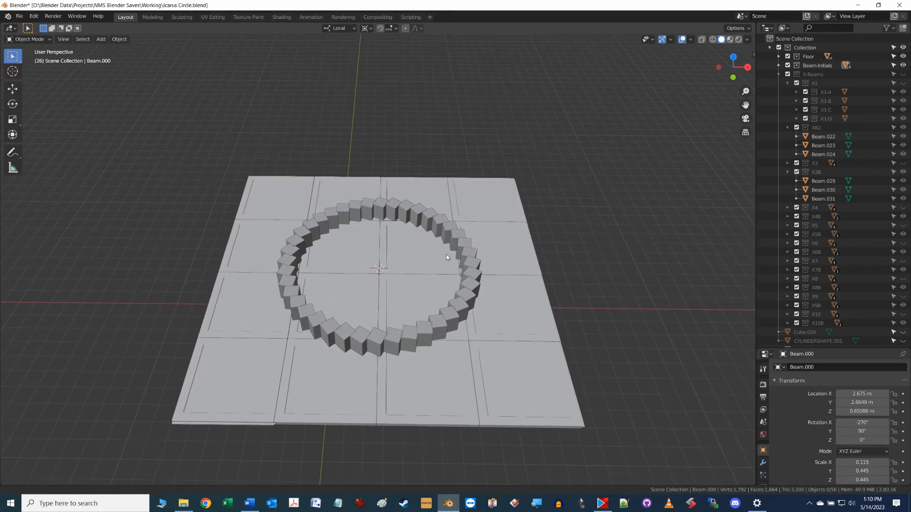
Toggle the V1 pieces in FirstRing 1, 2 and 3, leaving two upright posts visible
left_click(446, 258)
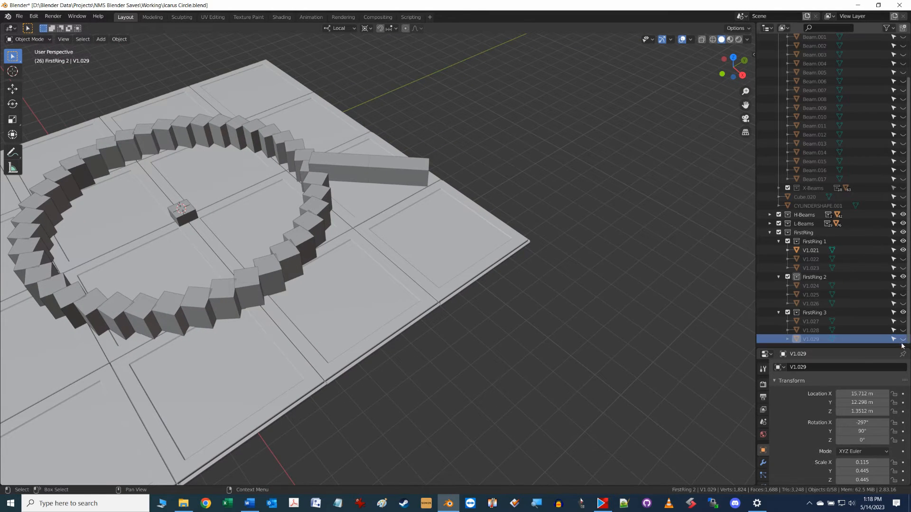
left_click(903, 259)
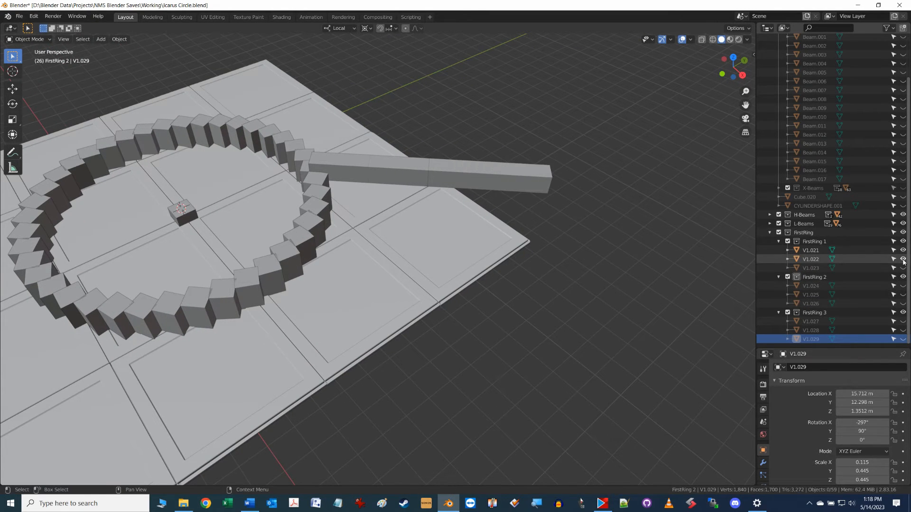
left_click(903, 259)
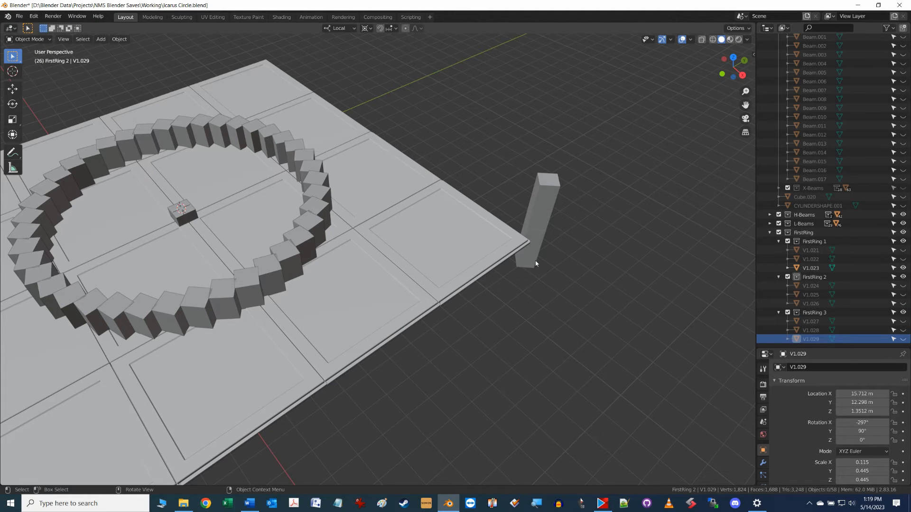
mouse_move(902, 286)
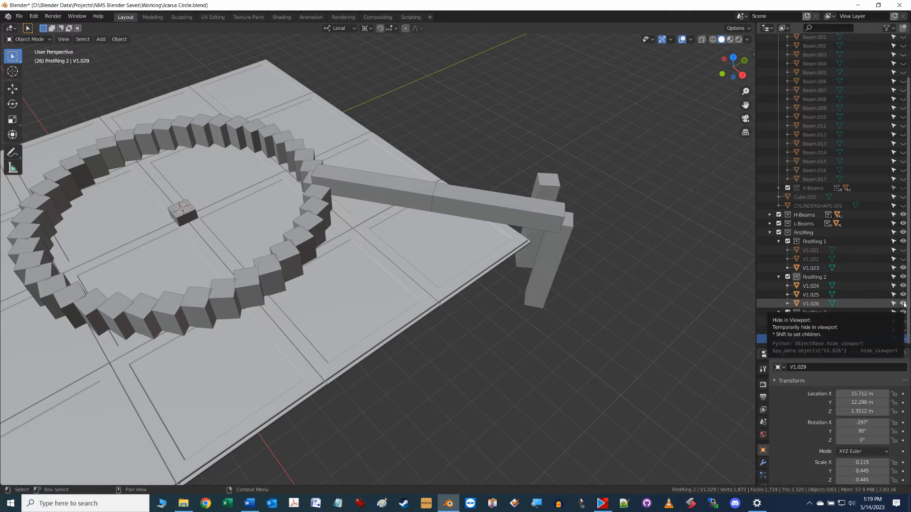
left_click(903, 304)
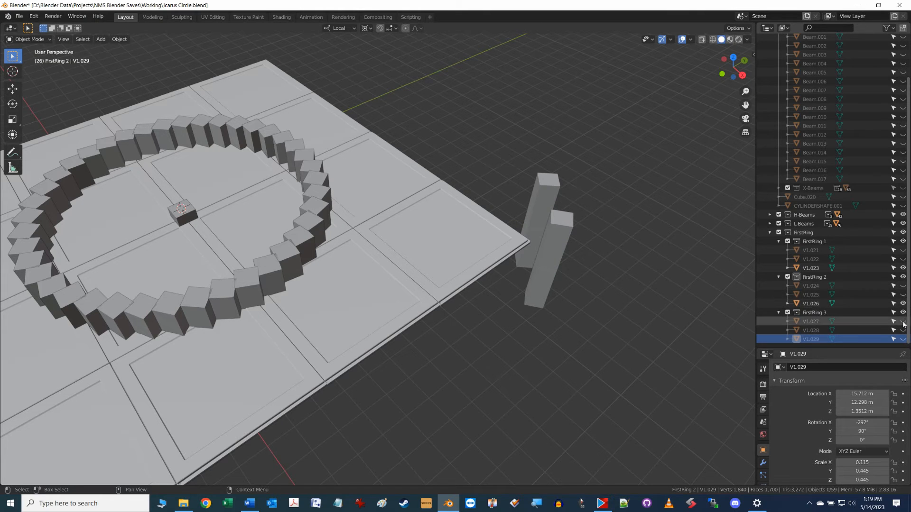
left_click(903, 330)
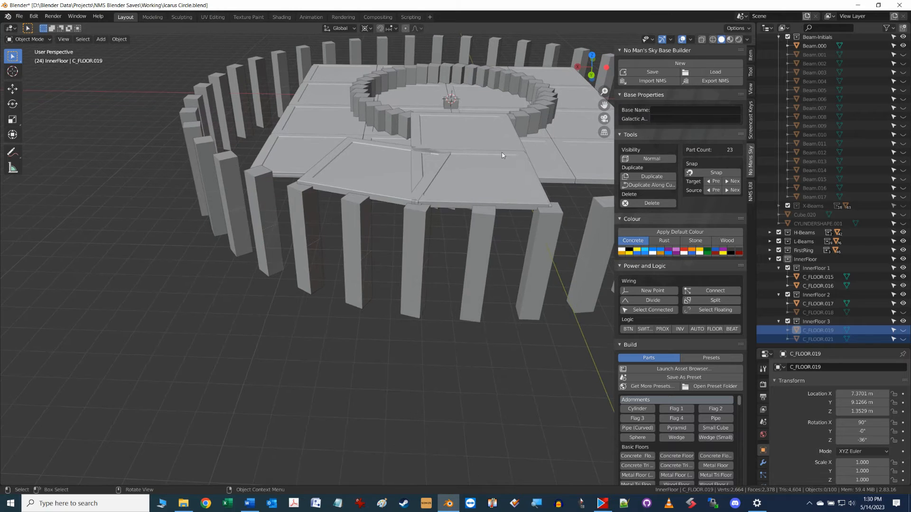
mouse_move(424, 219)
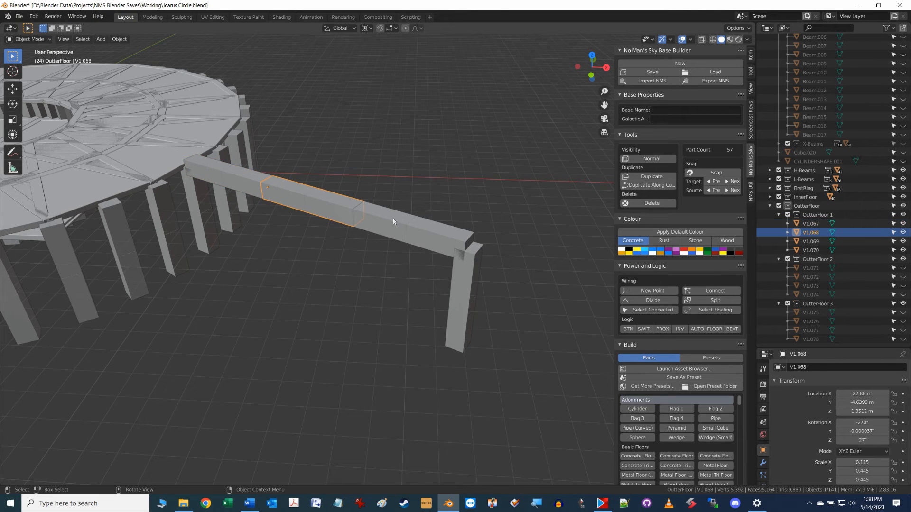
Select the V1 end post, hide the extra frame beam and place the duplicated post around the disc
left_click(809, 250)
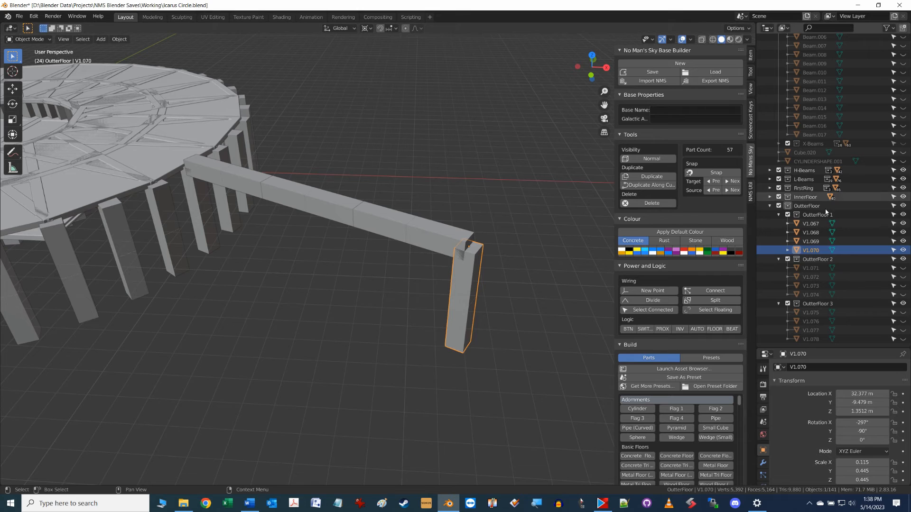
mouse_move(905, 241)
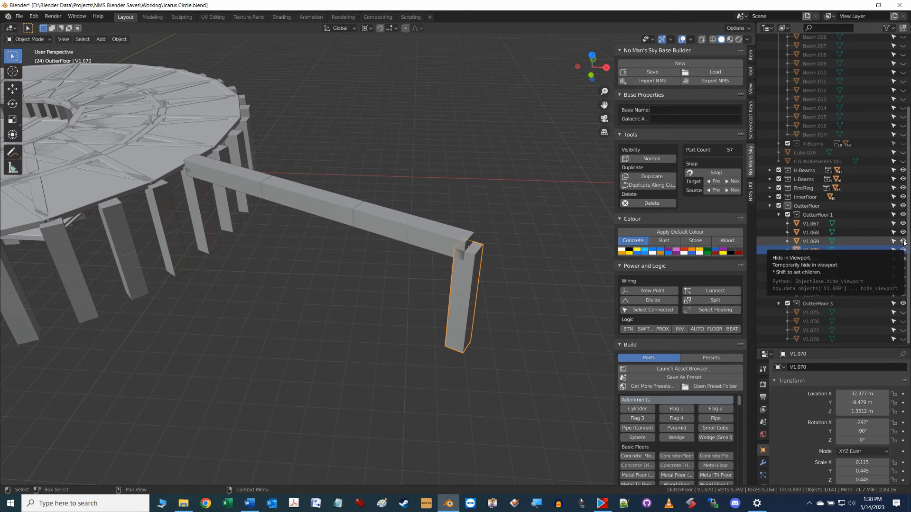
left_click(903, 241)
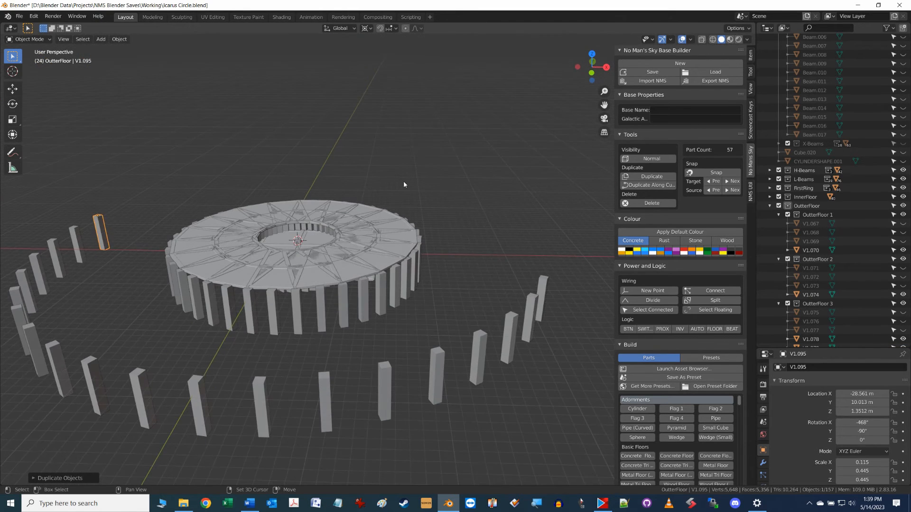
left_click(528, 238)
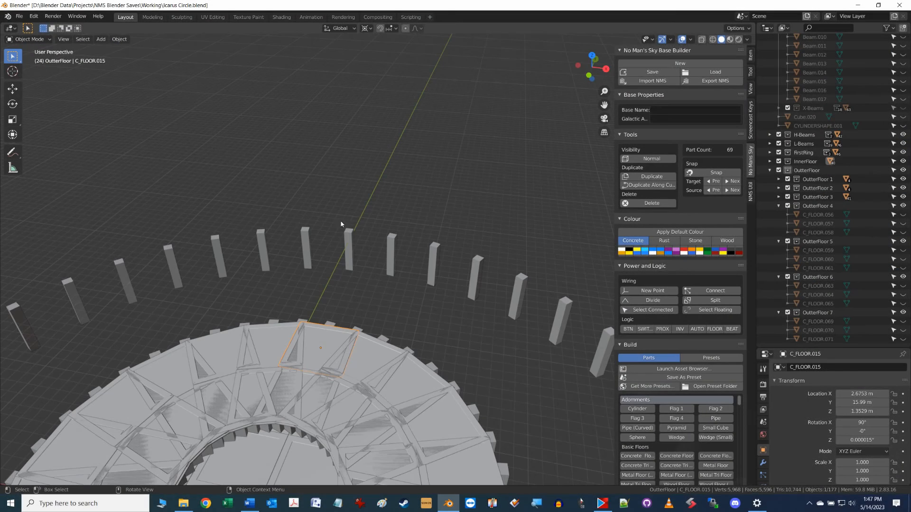
mouse_move(339, 257)
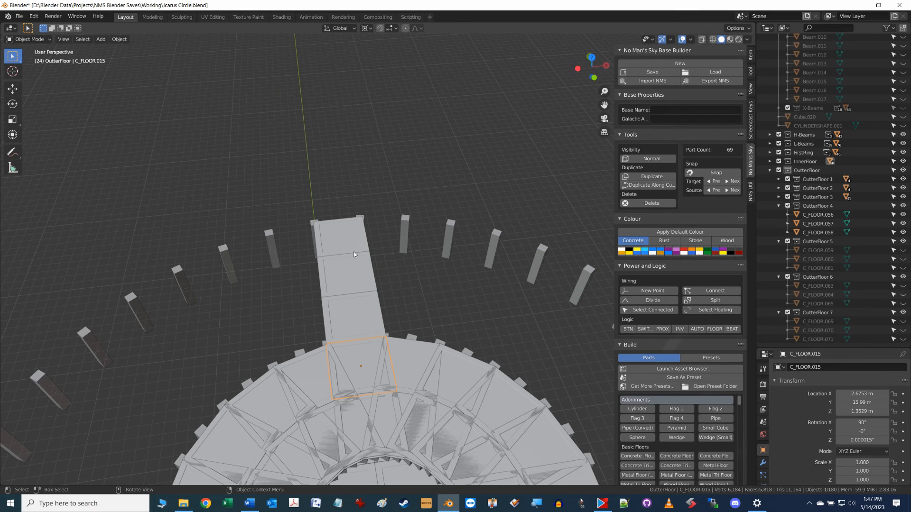
mouse_move(357, 287)
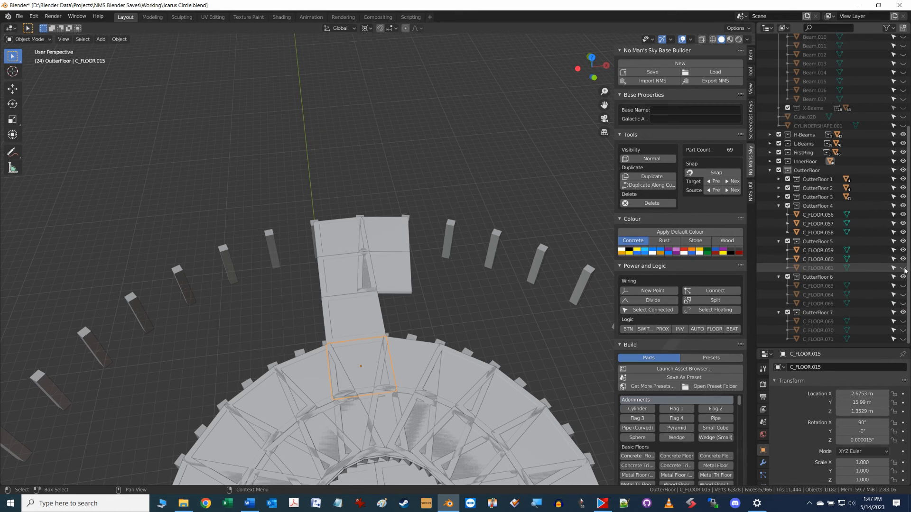
Show a floor plate in the OutterFloor 5 collection via its Outliner eye icon
left_click(899, 268)
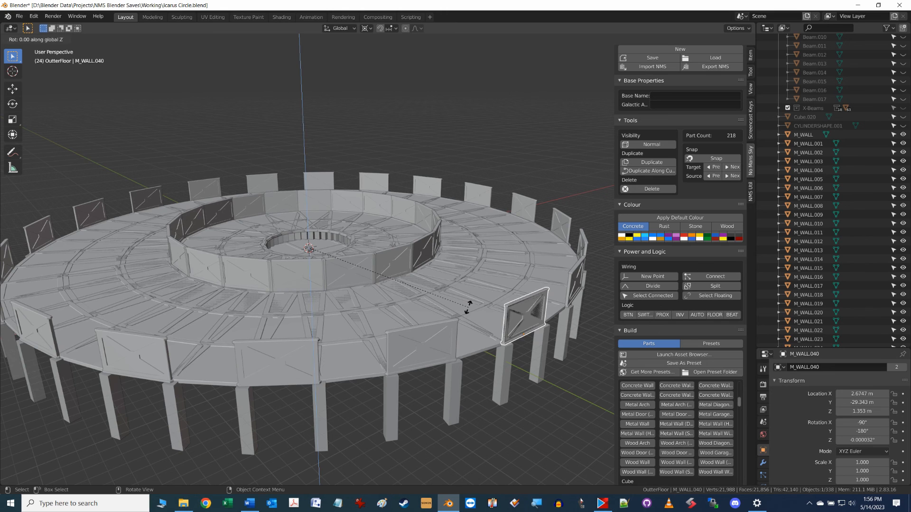
Confirm the duplicated M_WALL panel's rotated position on the outer floor edge
left_click(651, 162)
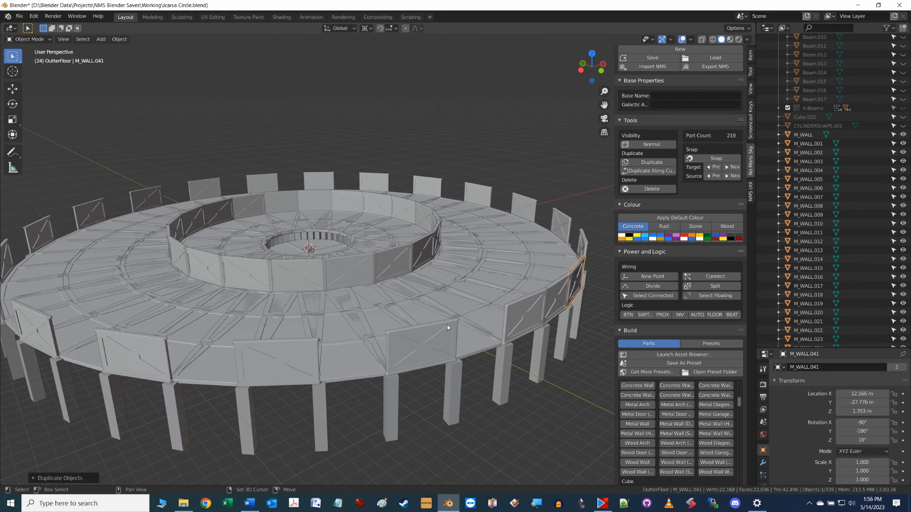